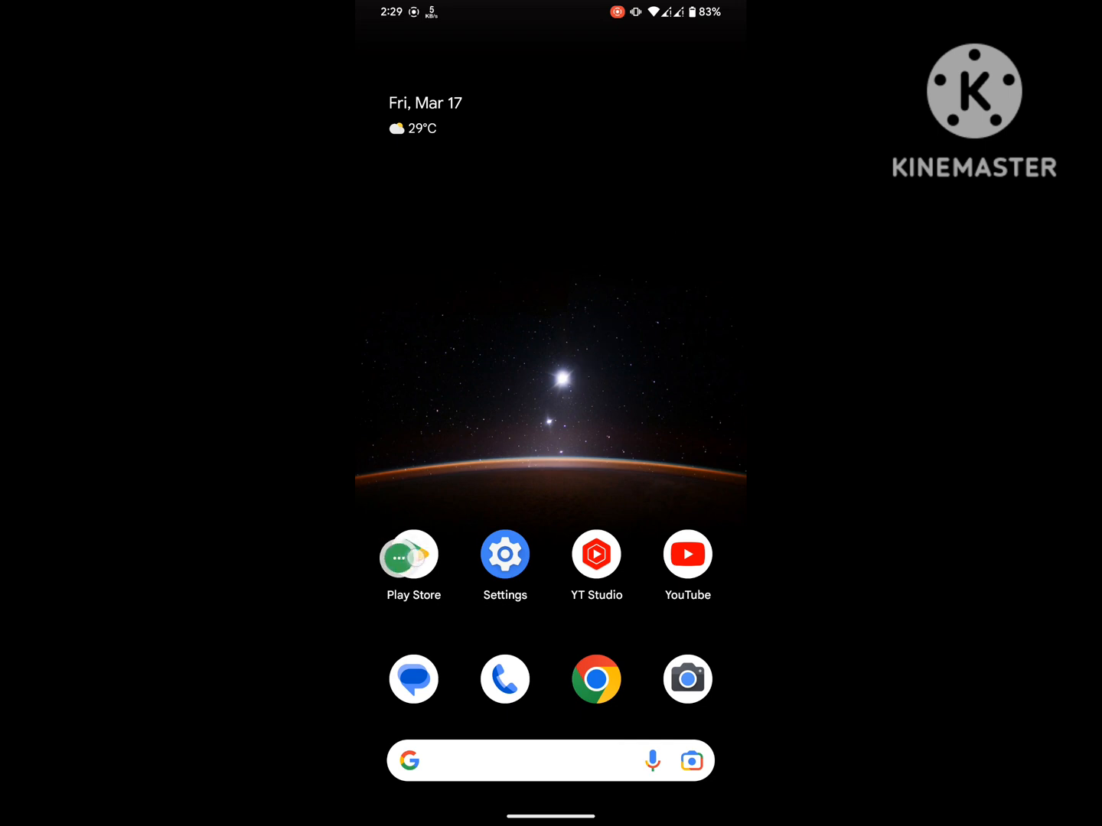
Go from Settings into Apps and show the full list of installed apps
click(414, 554)
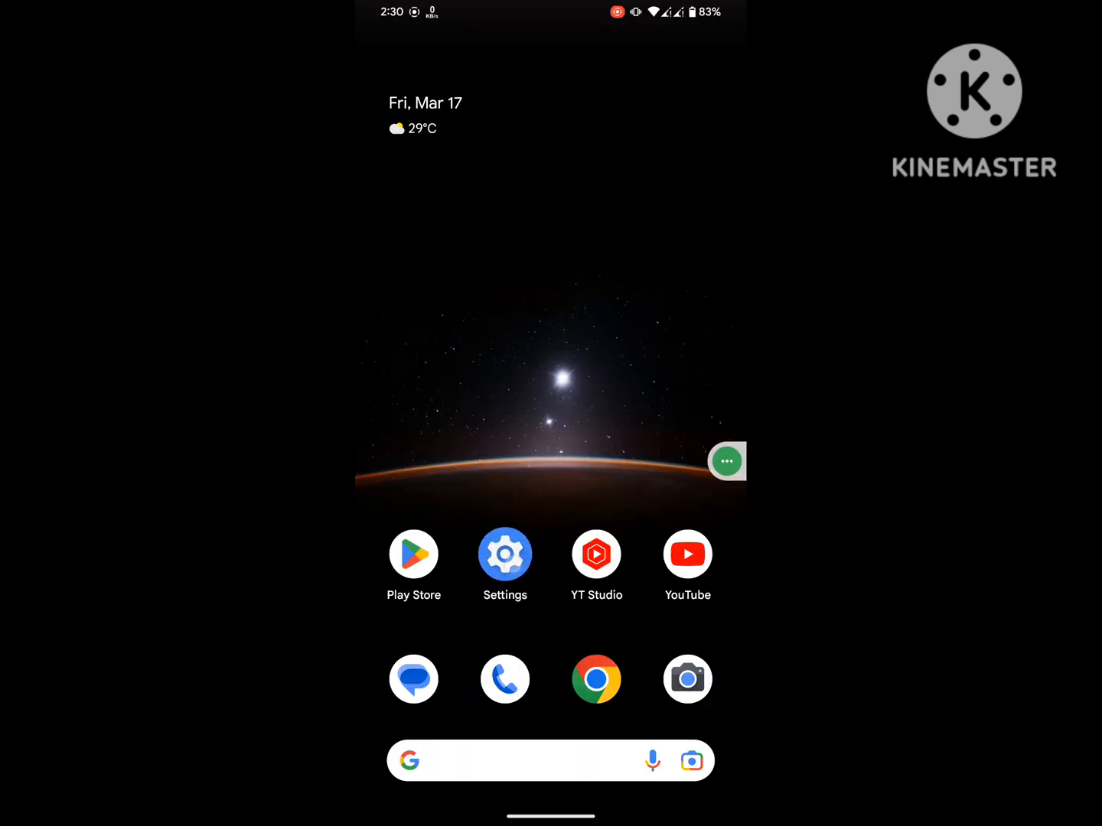
click(505, 554)
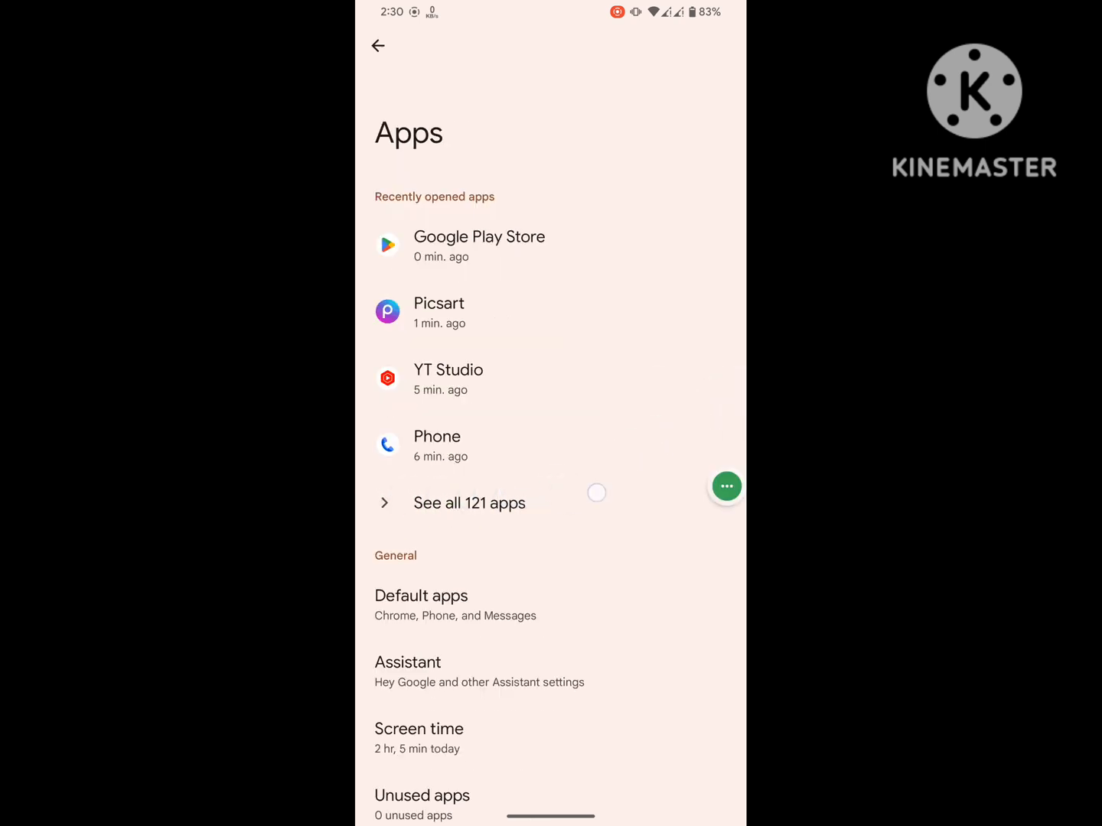
click(469, 502)
text(pic)
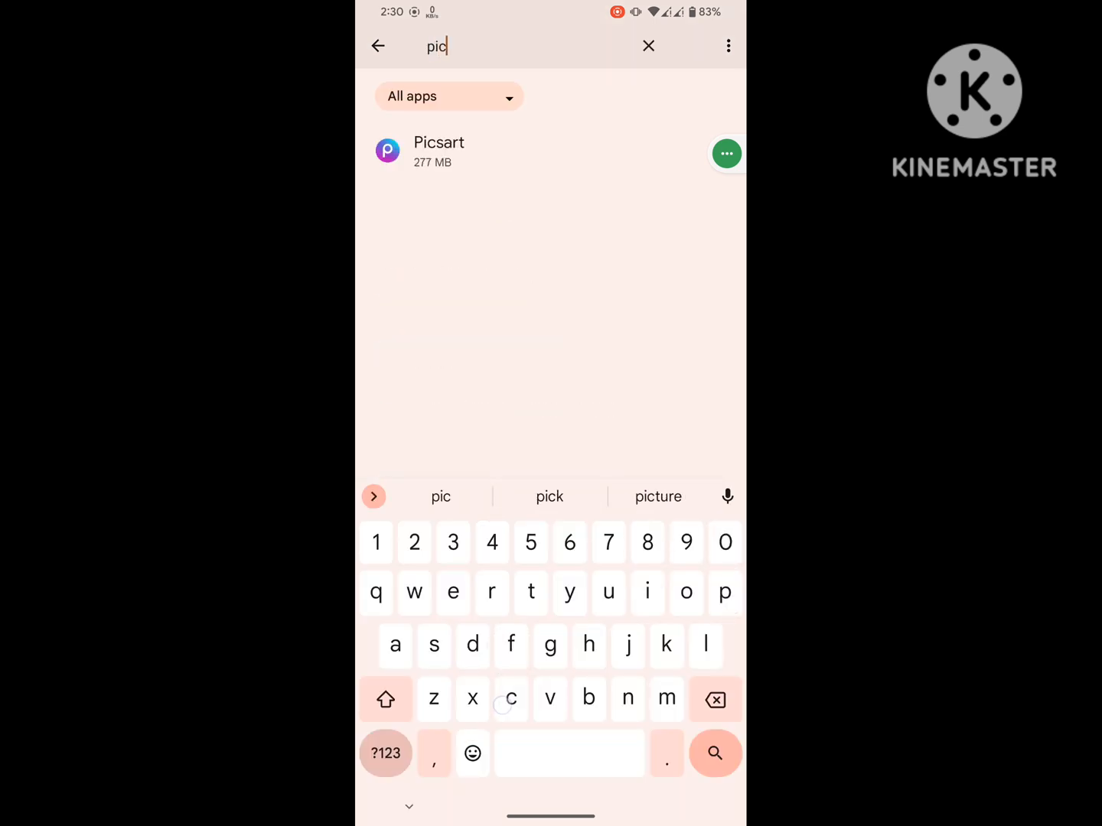
Search the app list for "pics" and open Picsart's App info page
text(s)
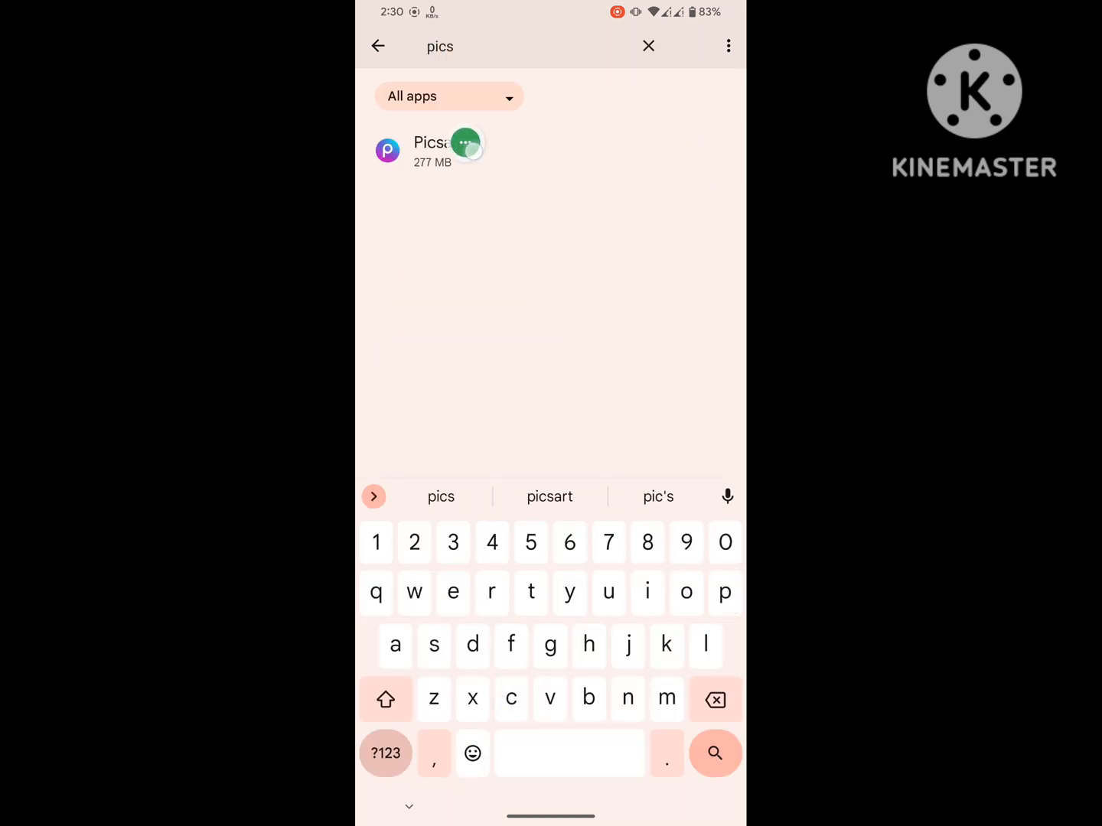
click(432, 150)
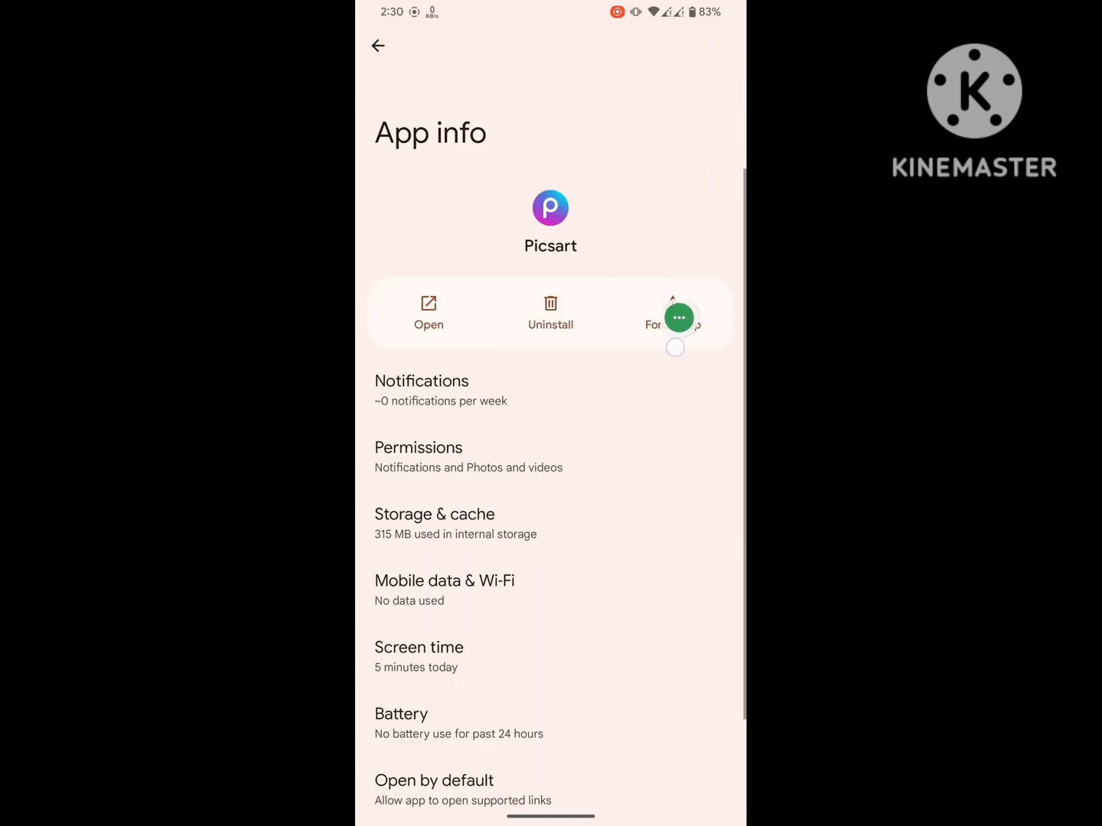
Clear Picsart's 315 MB of stored data from Storage & cache, confirming with OK
click(434, 524)
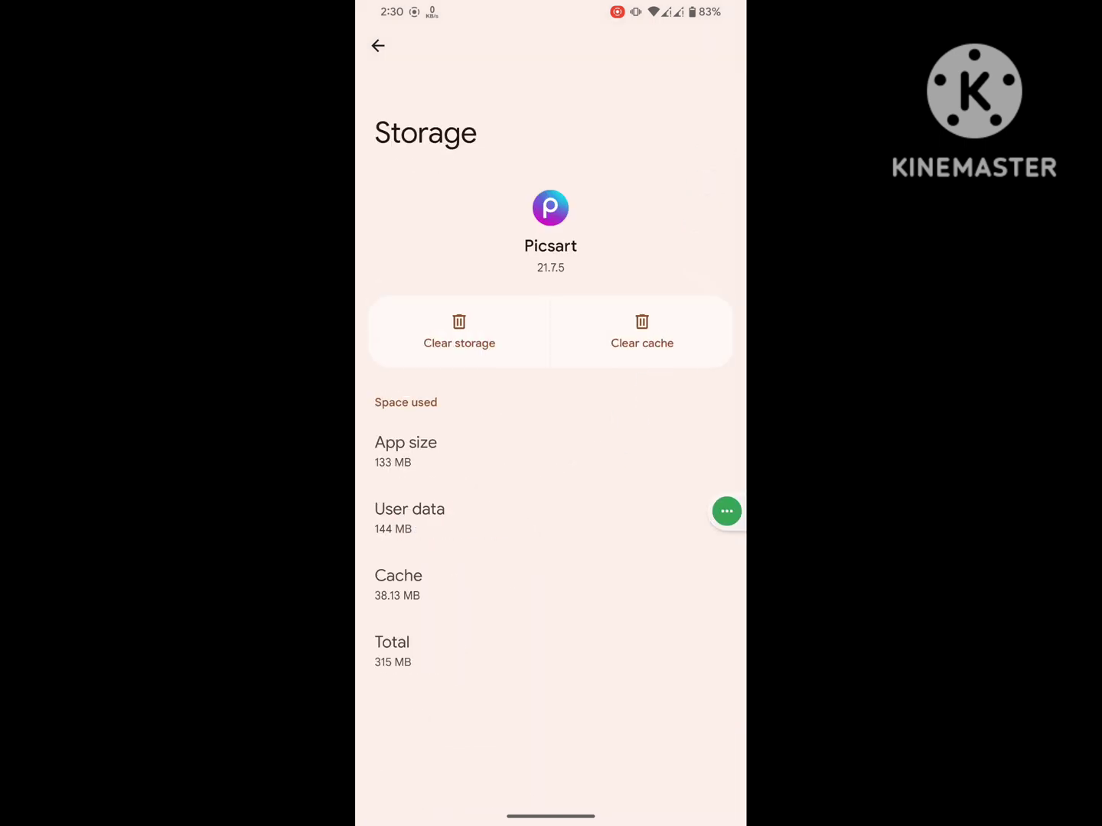
click(459, 332)
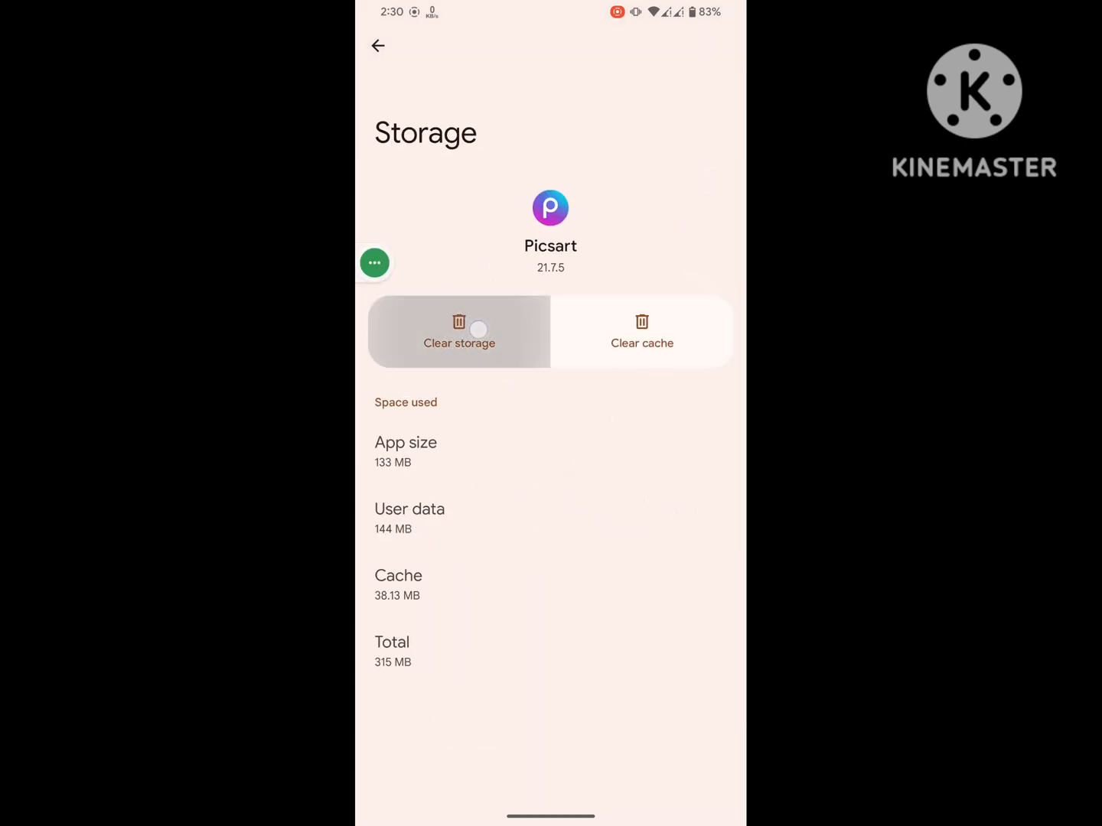
click(459, 330)
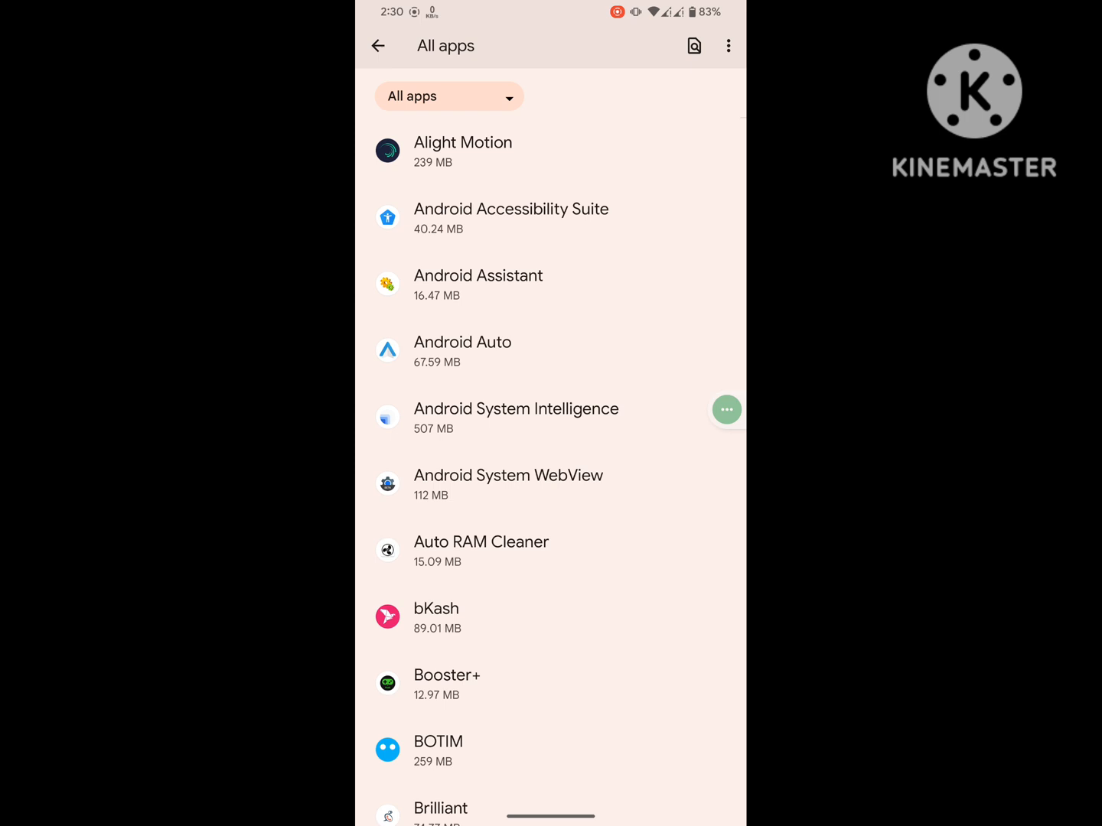
Exit Settings to the home screen and bring up the app drawer
click(378, 46)
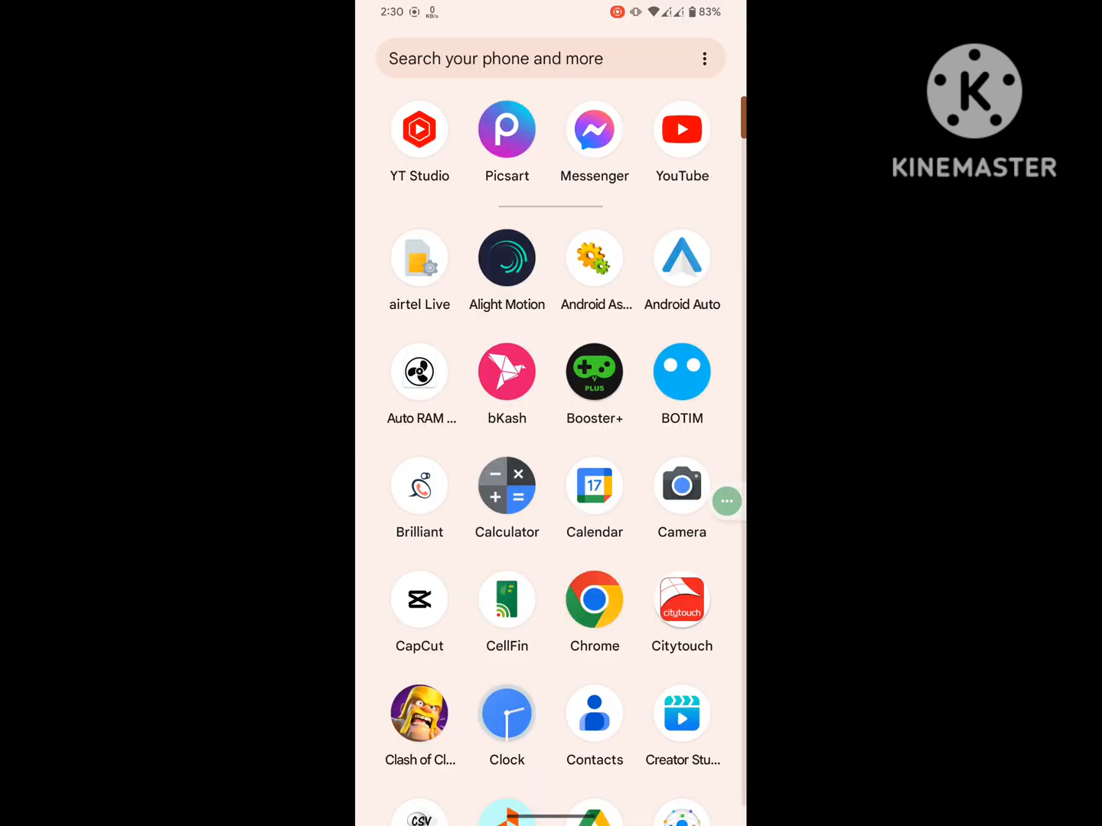
Launch Picsart from the app drawer and browse its home feed of remixable images
click(507, 128)
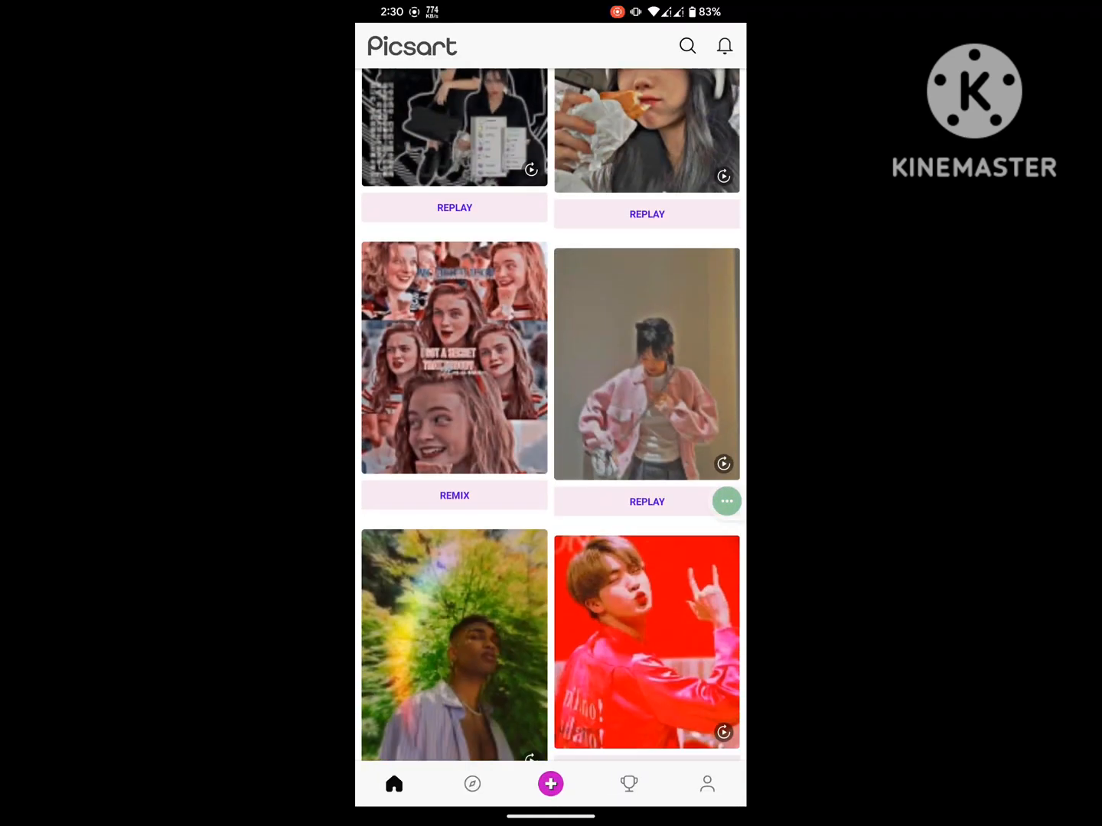
scroll(down, 3)
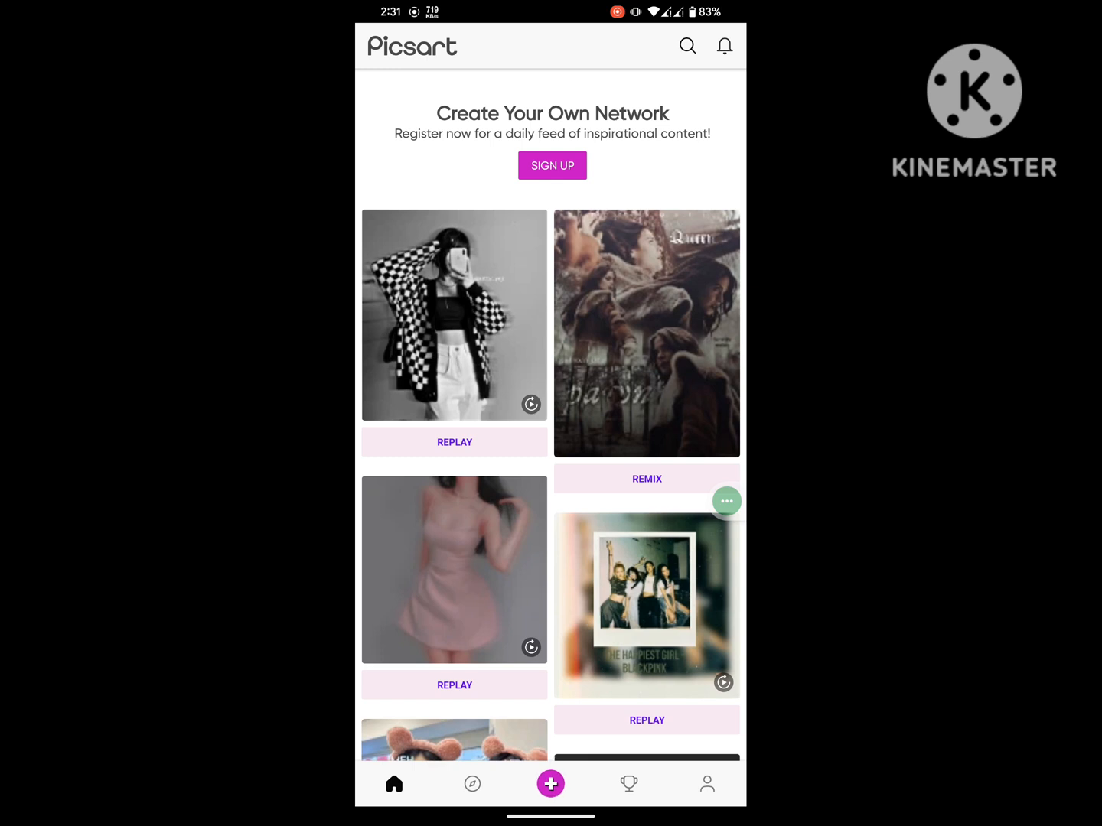